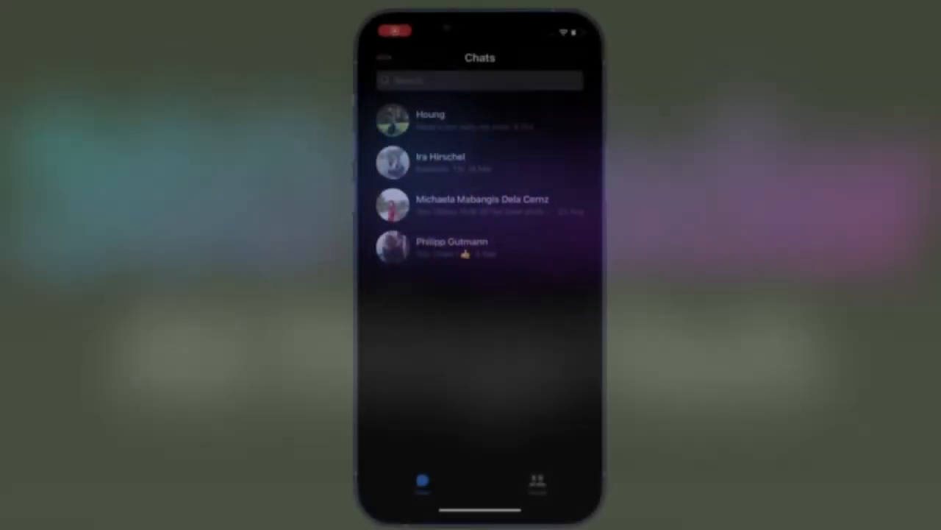
Step: Go to the People list and bring up the profile settings menu for 360 Reader
left_click(536, 482)
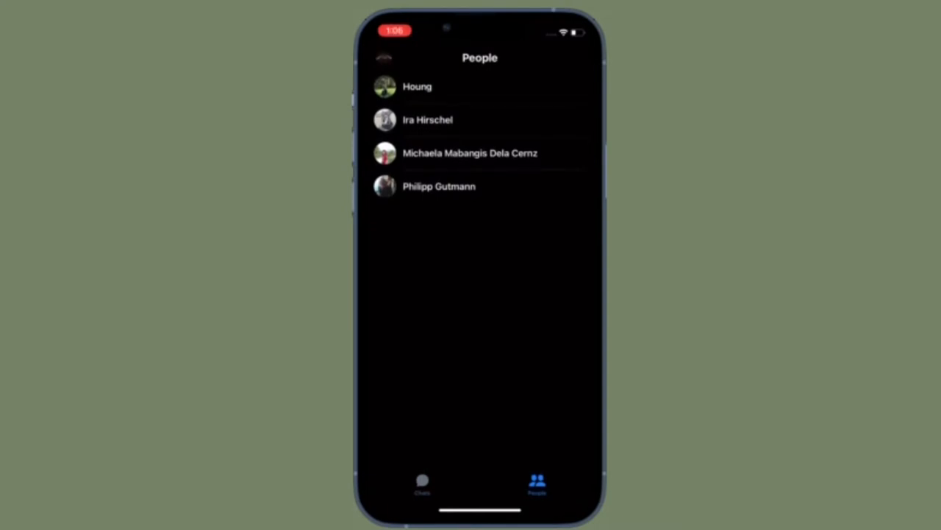
left_click(423, 484)
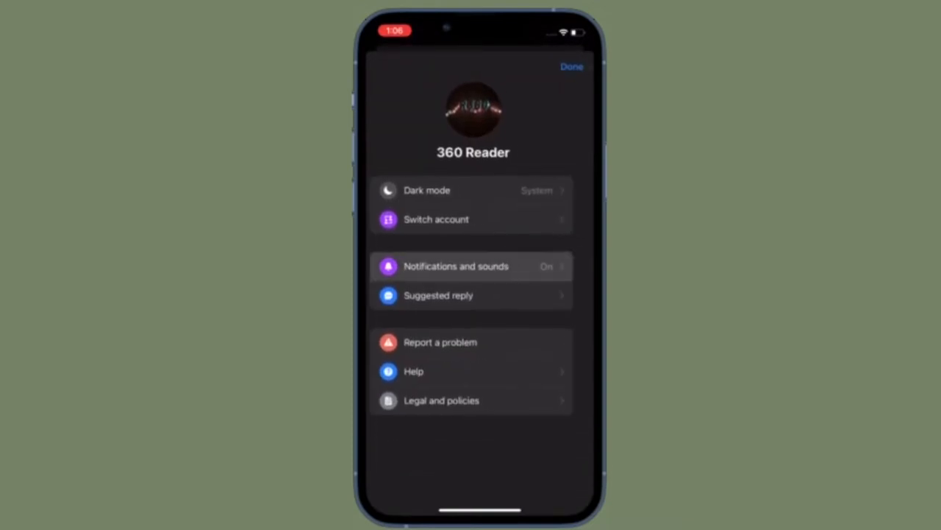
Step: Review Do Not Disturb in Notifications and sounds, cancel the mute durations, and leave notifications unmuted
left_click(456, 266)
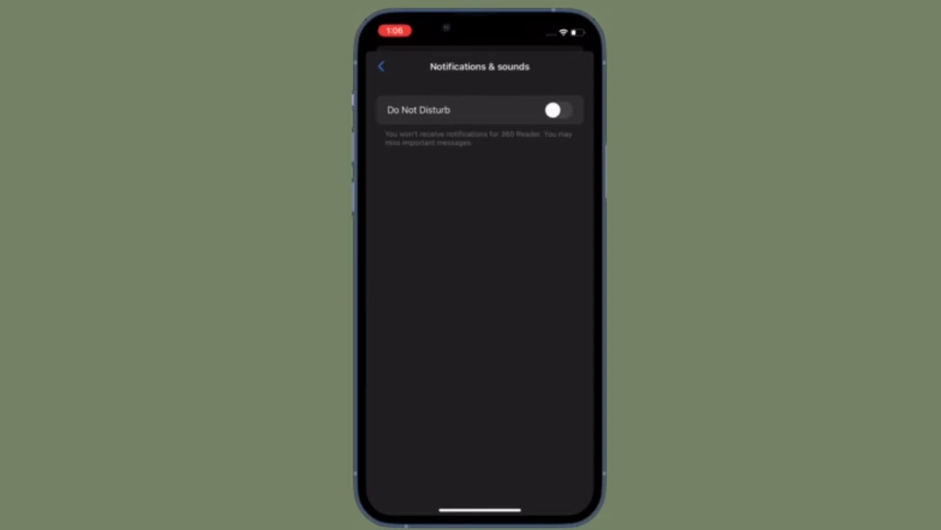
left_click(556, 110)
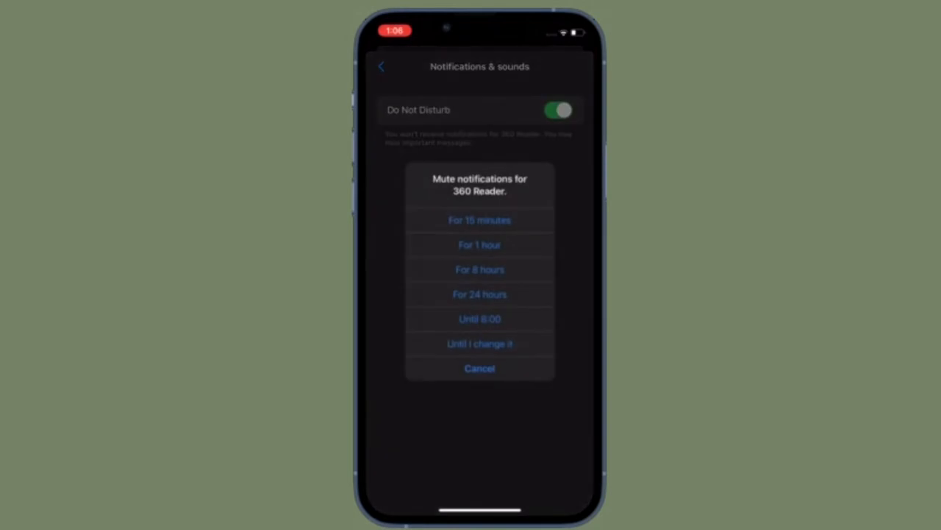
left_click(480, 368)
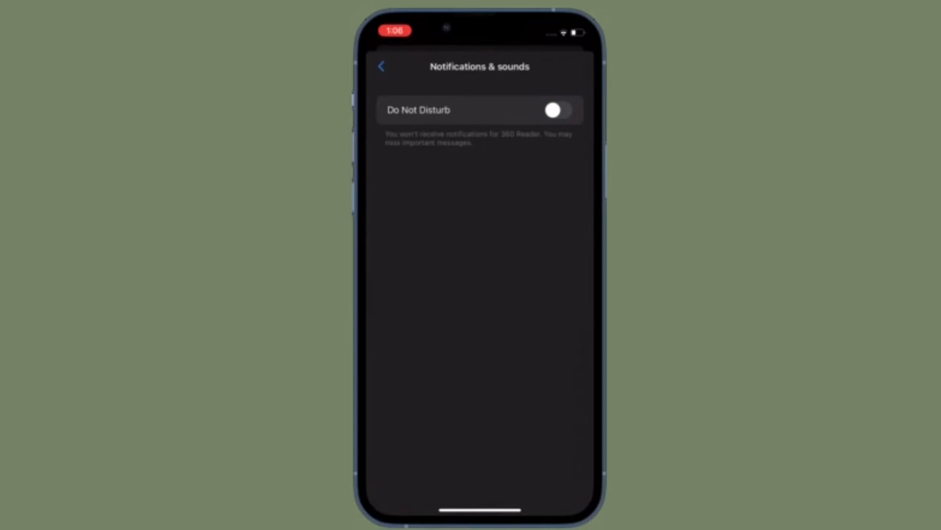
left_click(382, 67)
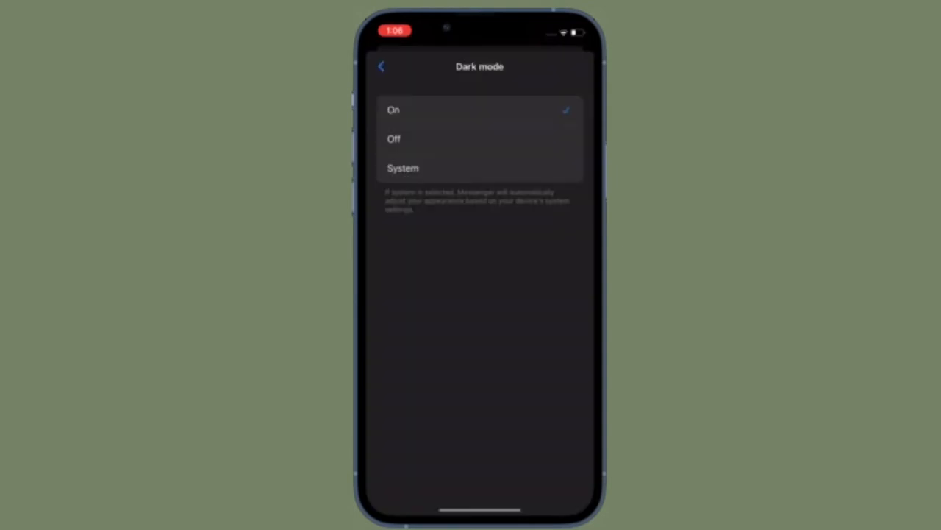
Step: Check the Suggested reply setting, leave reply suggestions on, and return to the settings menu
left_click(381, 66)
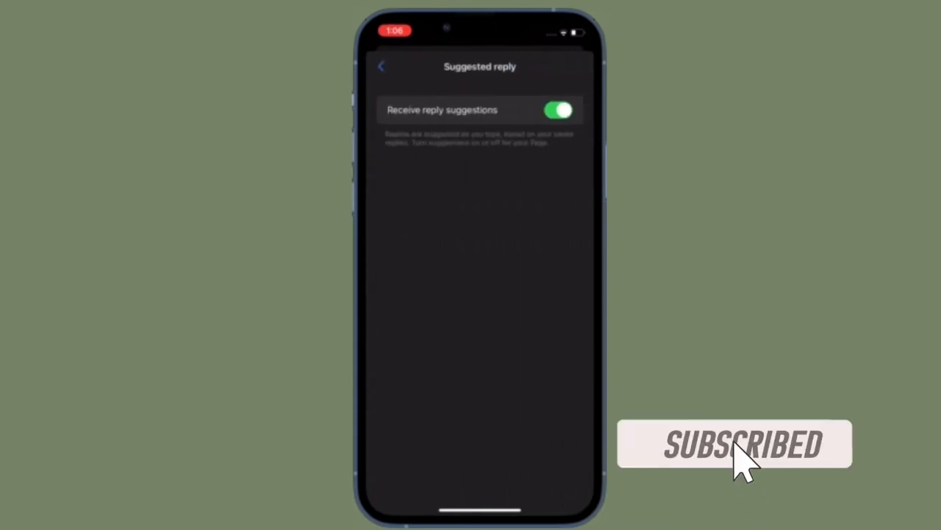
left_click(381, 66)
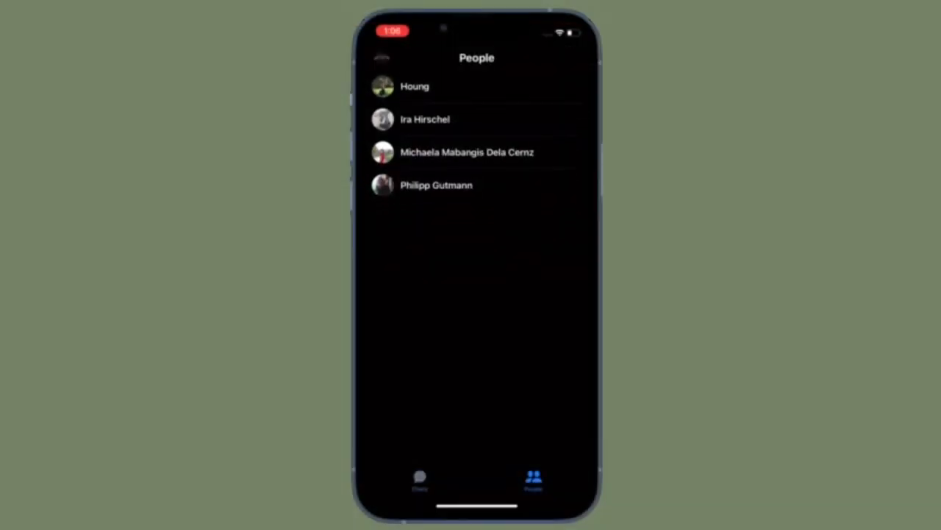
Step: Reopen and close the settings menu with dark mode now on System, then show the Chats list
left_click(419, 480)
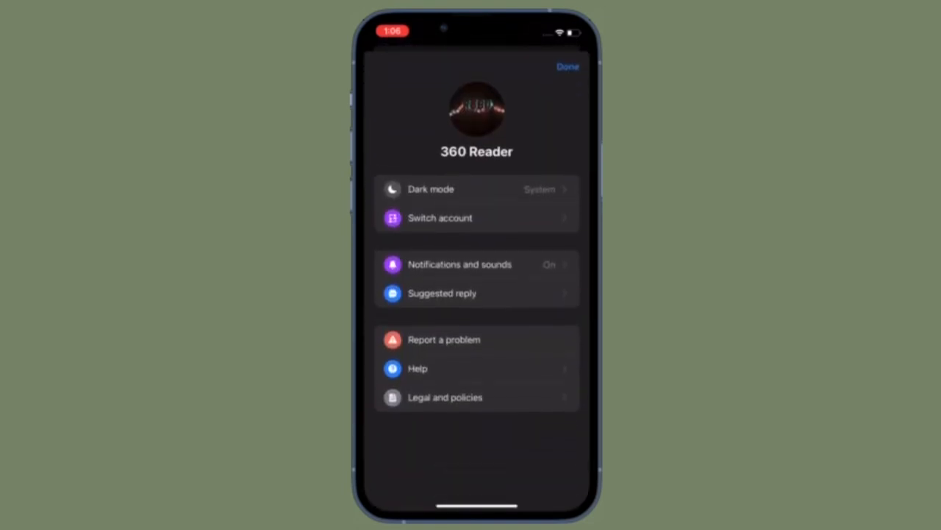
left_click(460, 264)
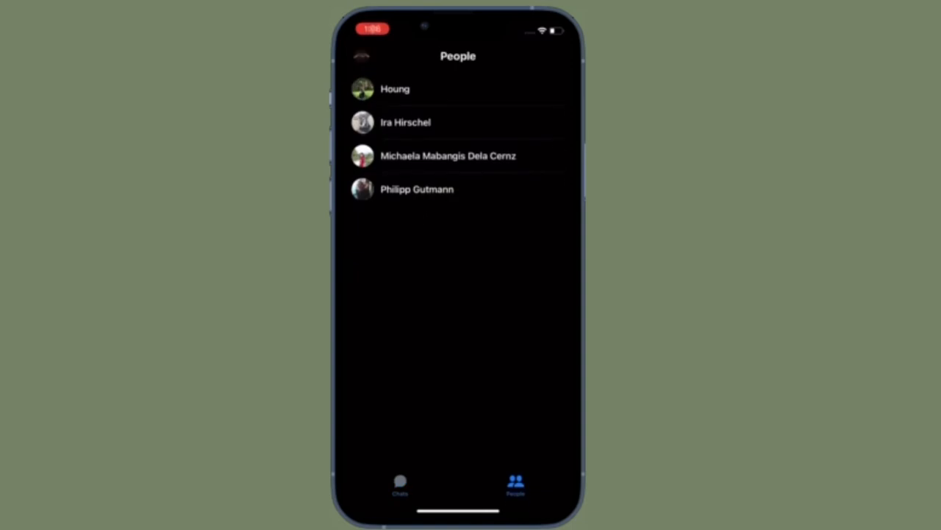
left_click(400, 483)
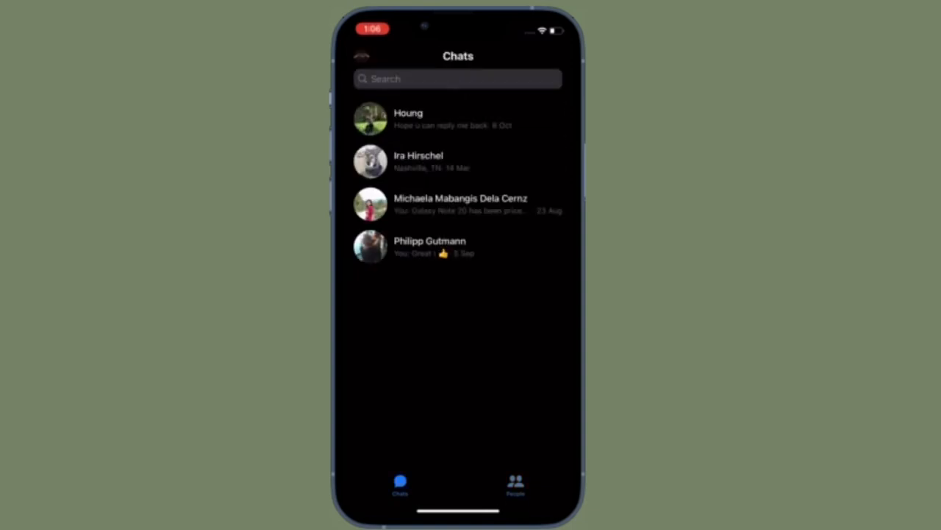